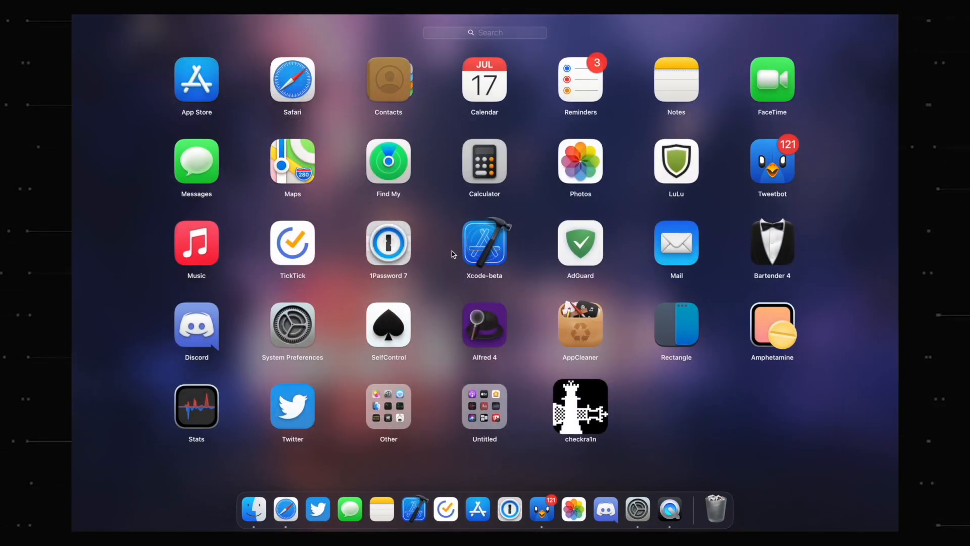
Launch Safari, browse the iDevice Slash homepage posts, and start a new tab for the checkra1n site.
left_click(285, 508)
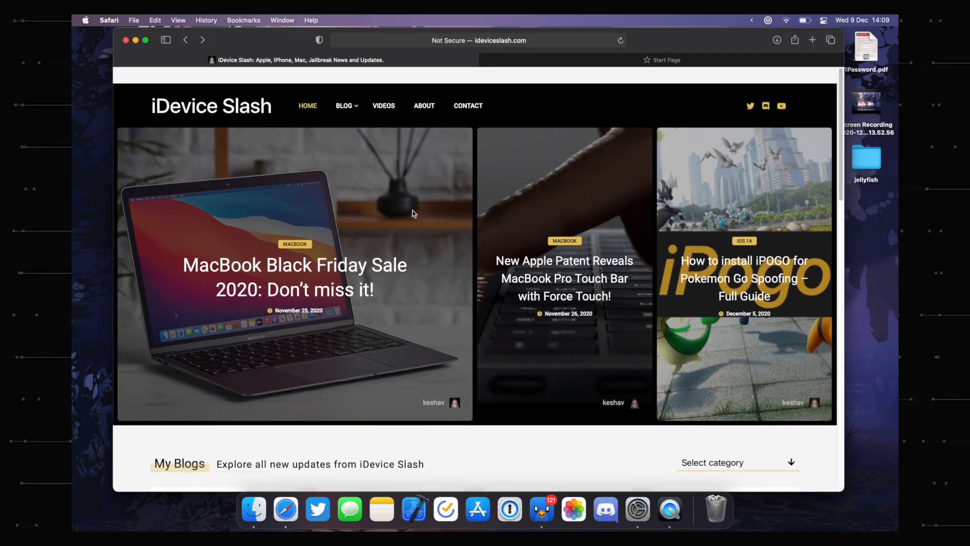
scroll("down", 3)
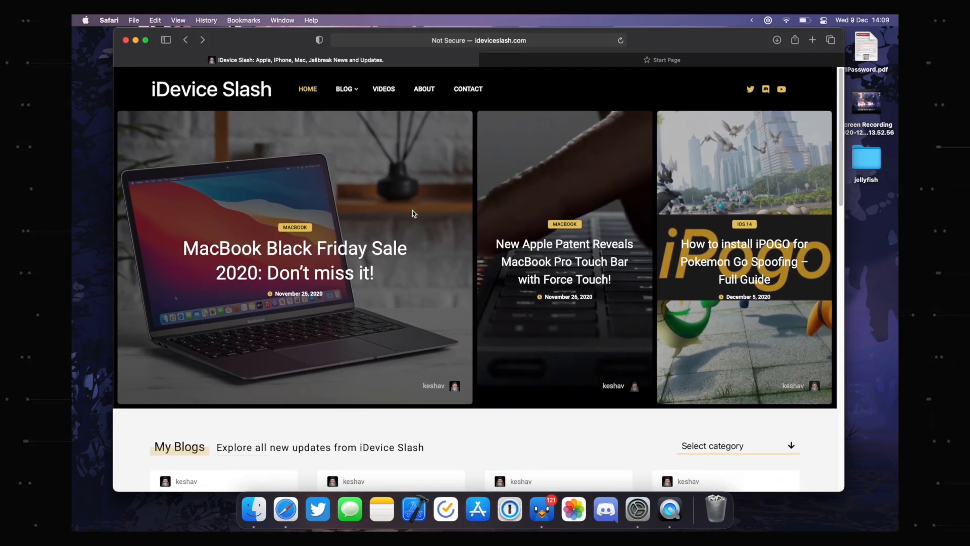
scroll("down", 3)
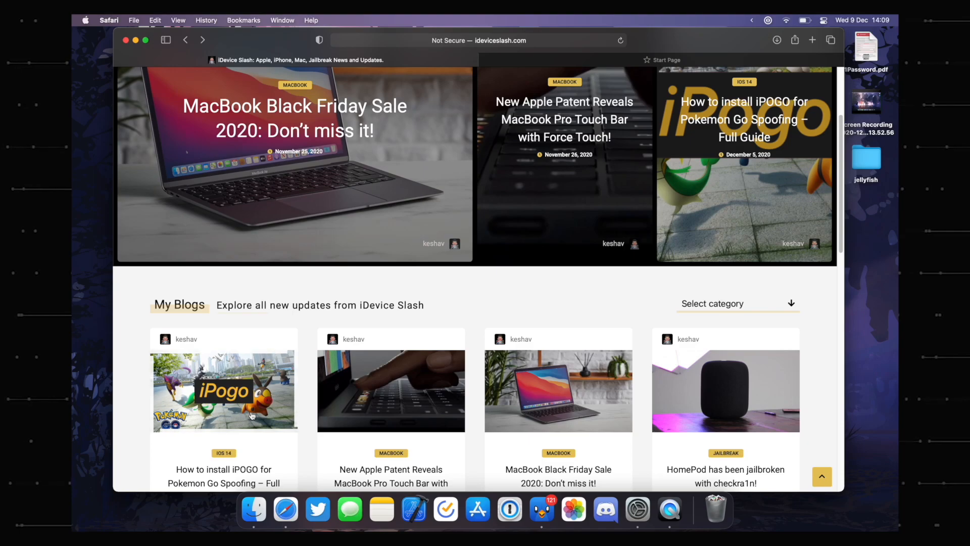
mouse_move(442, 296)
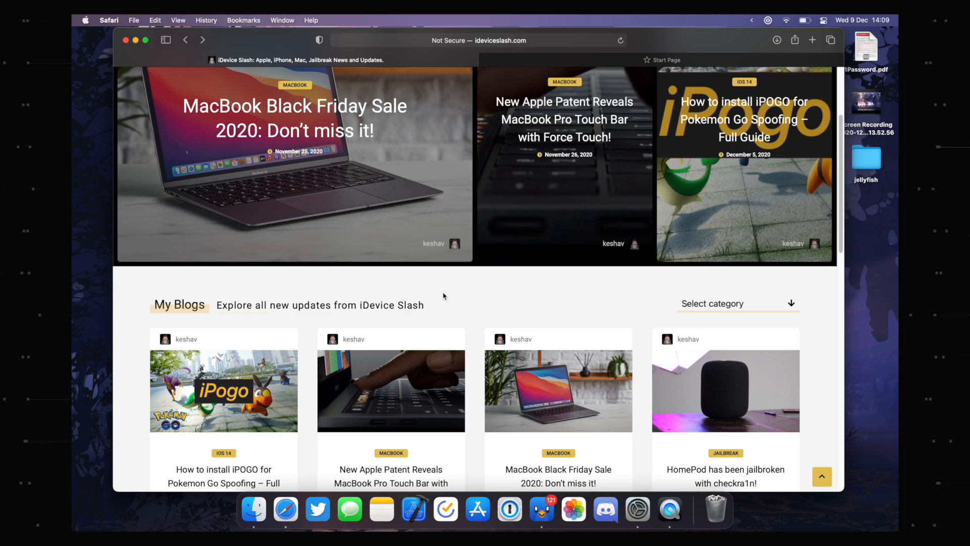
scroll("up", 3)
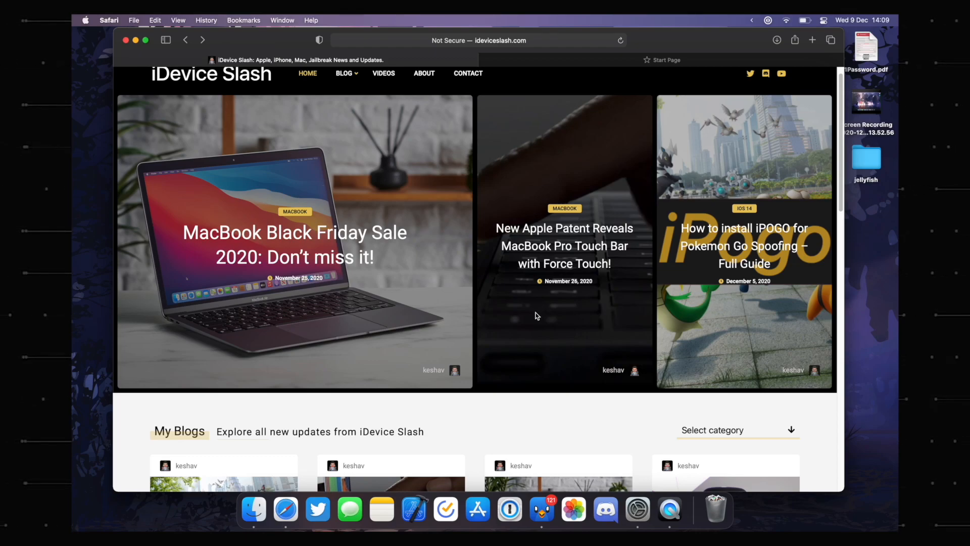
mouse_move(535, 327)
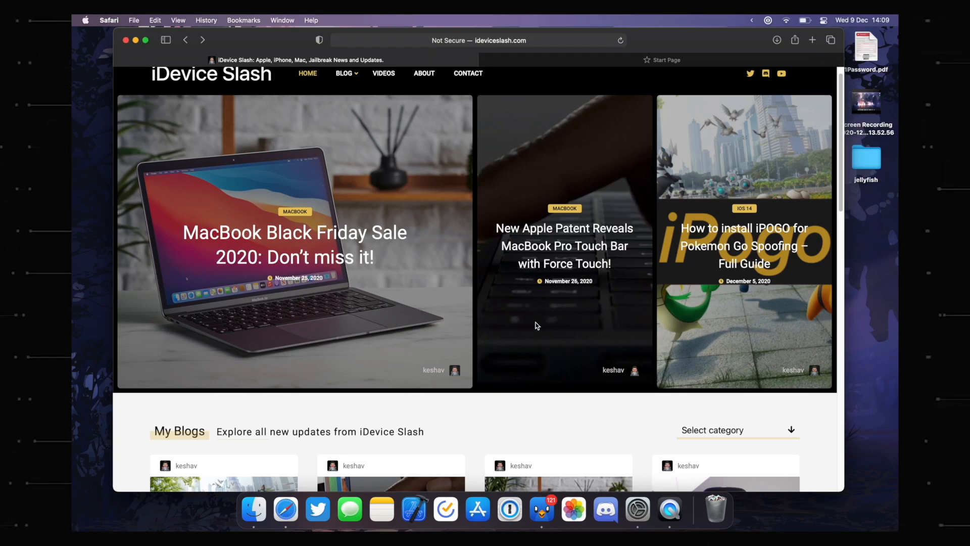
left_click(813, 40)
type("https://checkra.in")
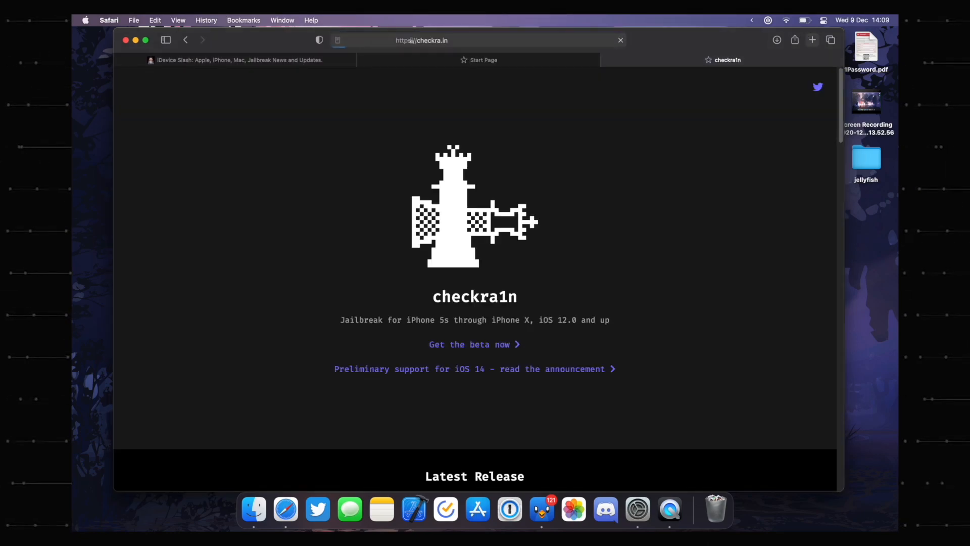
Download checkra1n 0.12.1 beta for macOS from checkra.in, close the Start Page tab and hide Safari.
scroll("down", 3)
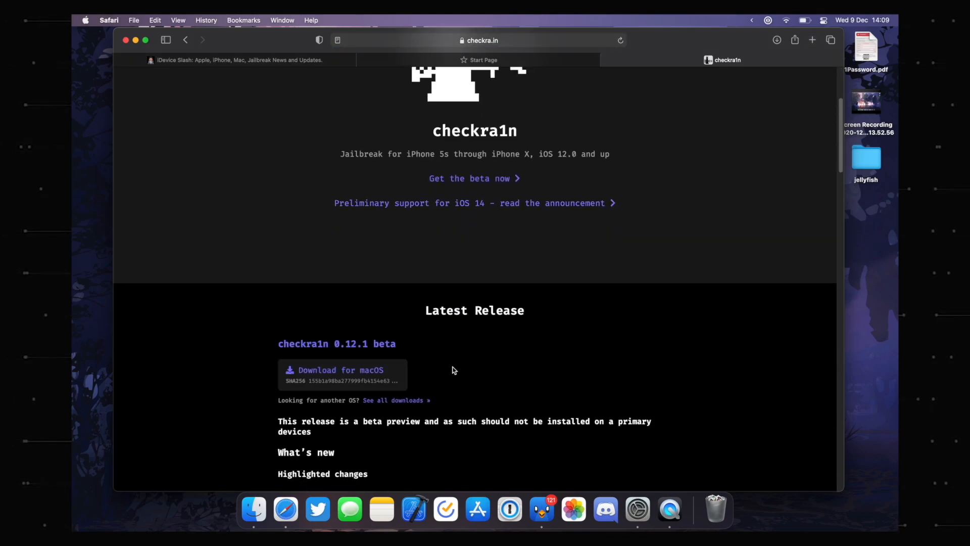
left_click(338, 373)
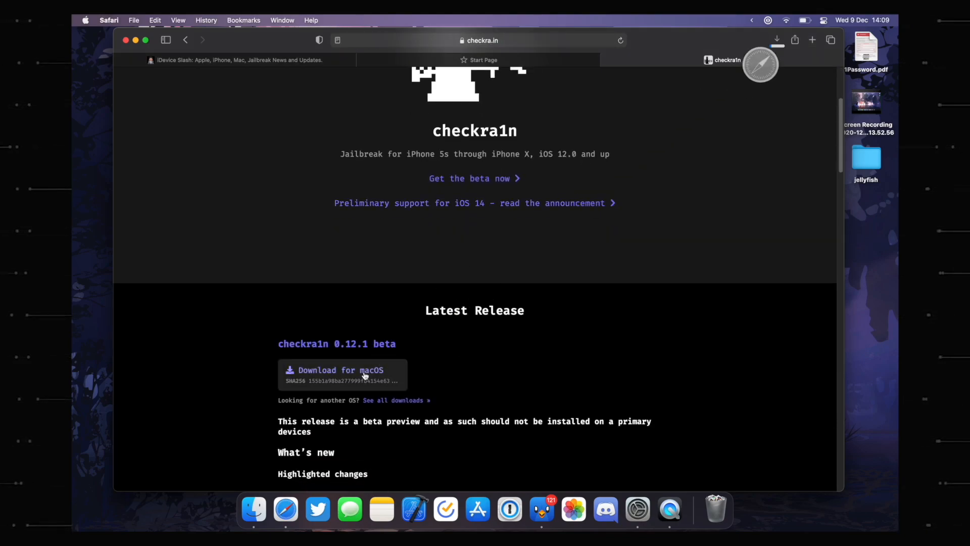
left_click(478, 60)
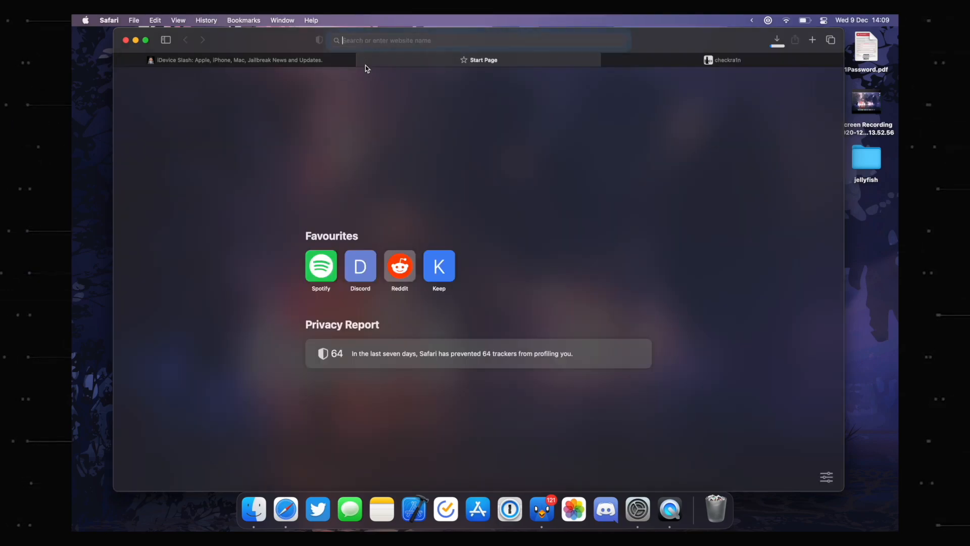
left_click(726, 60)
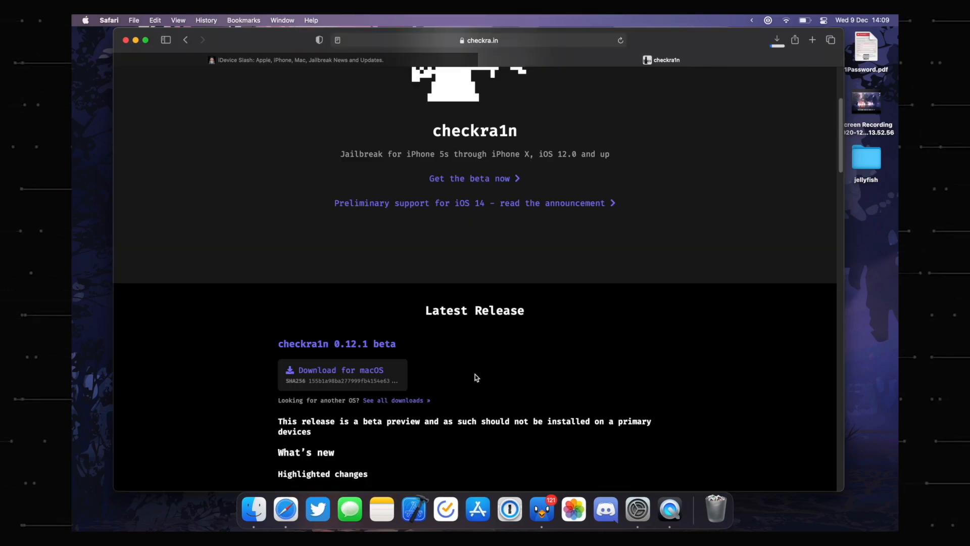
mouse_move(541, 508)
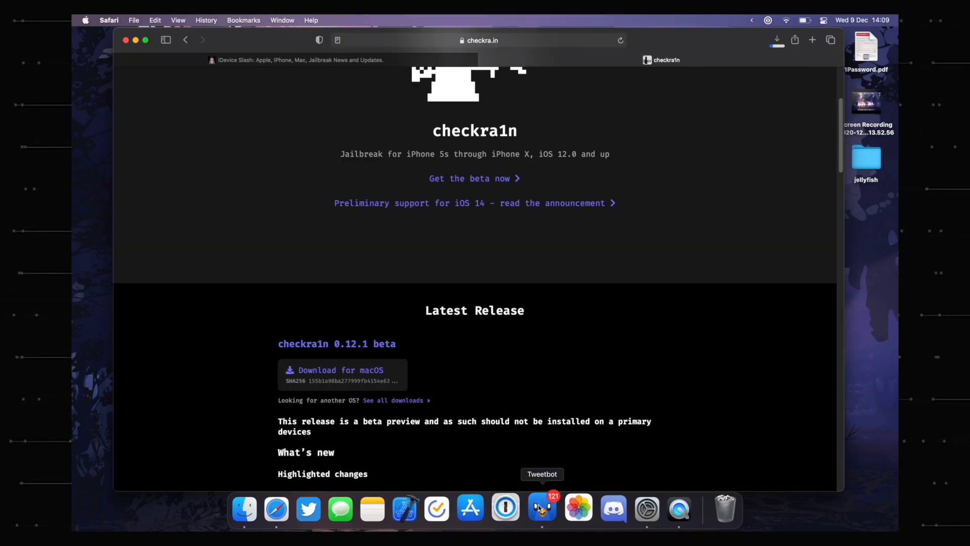
left_click(541, 508)
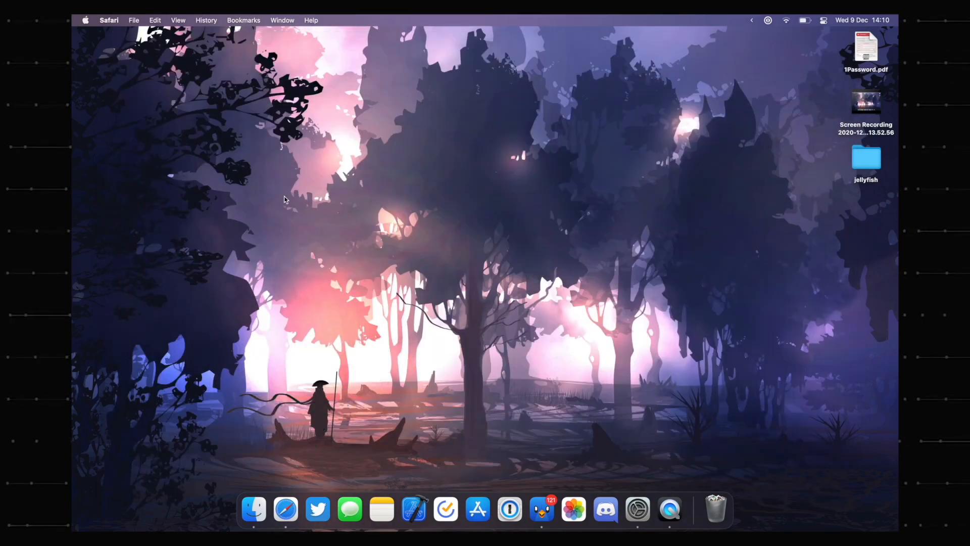
Mount checkra1n beta 0.12.1.dmg from Downloads, copy checkra1n into Applications, and close the image window.
left_click(253, 509)
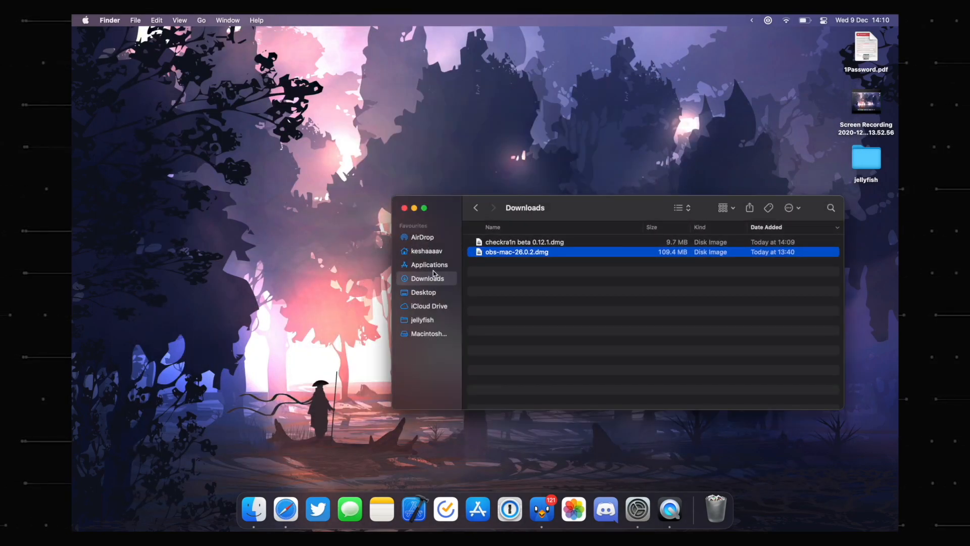
mouse_move(571, 235)
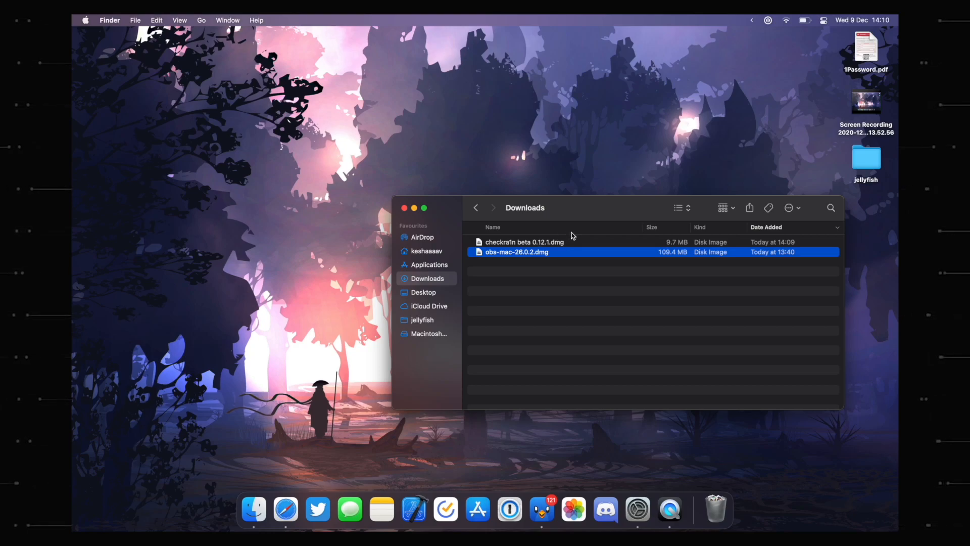
left_click(524, 241)
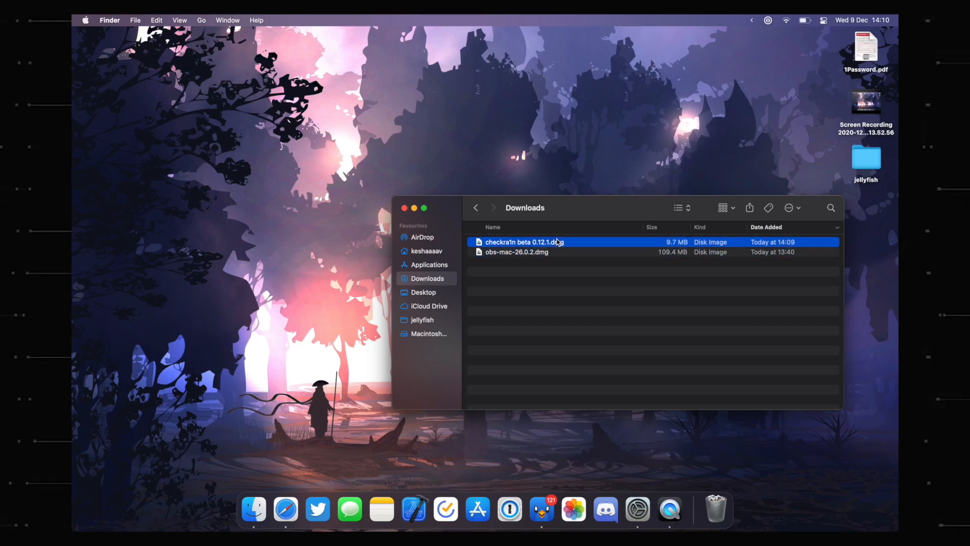
double_click(524, 242)
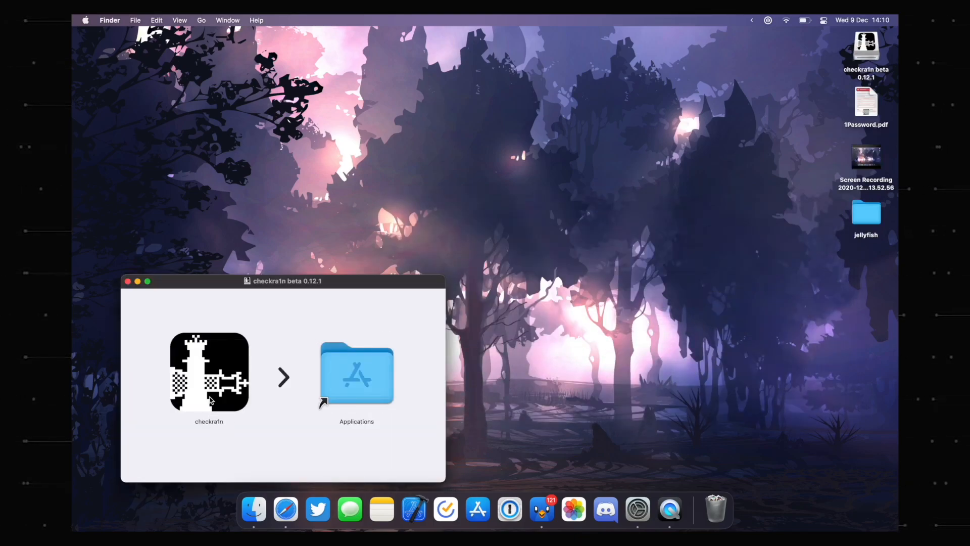
left_click_drag(208, 371, 356, 370)
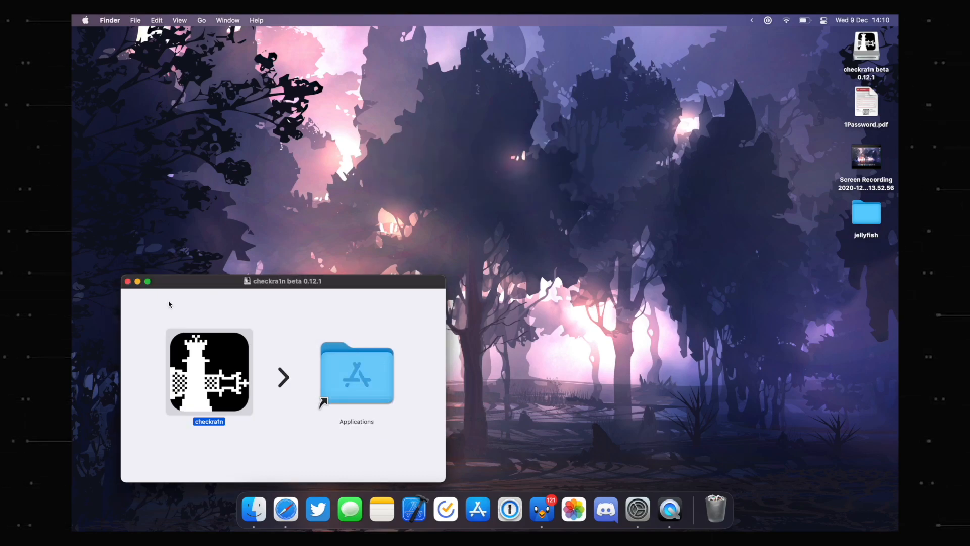
left_click(129, 281)
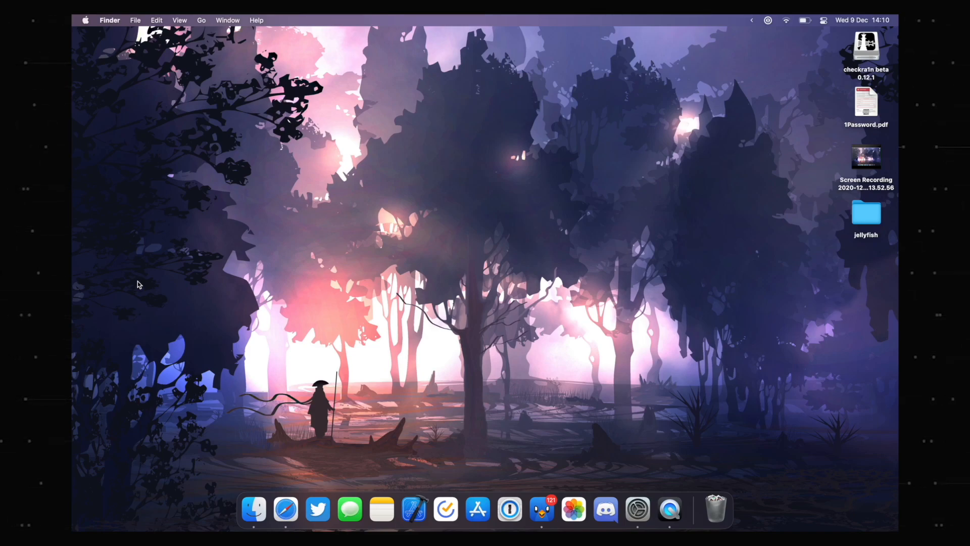
mouse_move(634, 95)
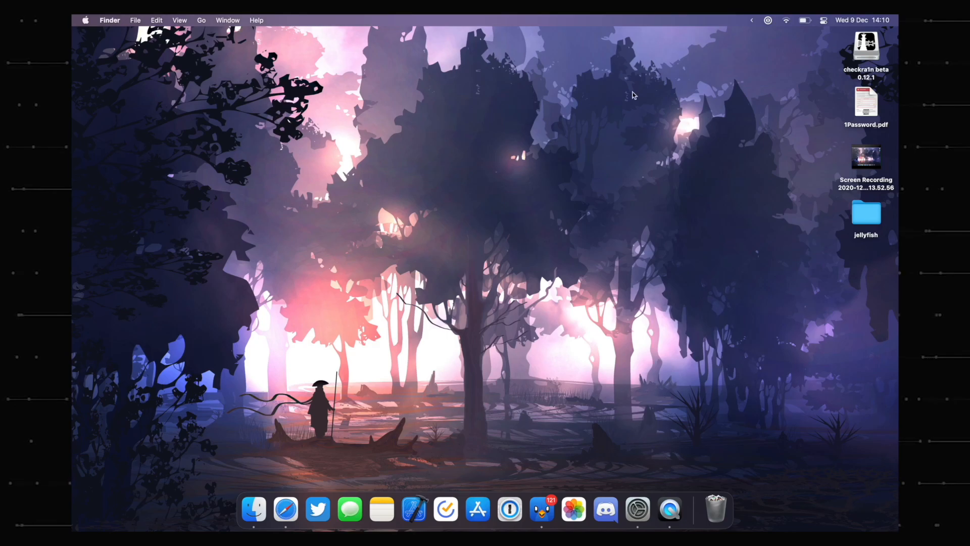
mouse_move(591, 373)
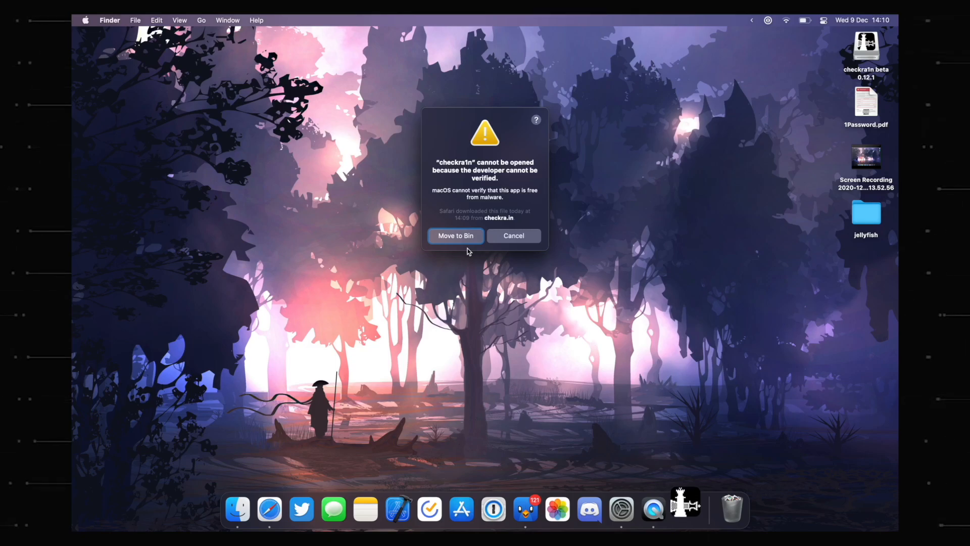
Launch checkra1n from Applications and hit the unverified-developer warning.
left_click(513, 235)
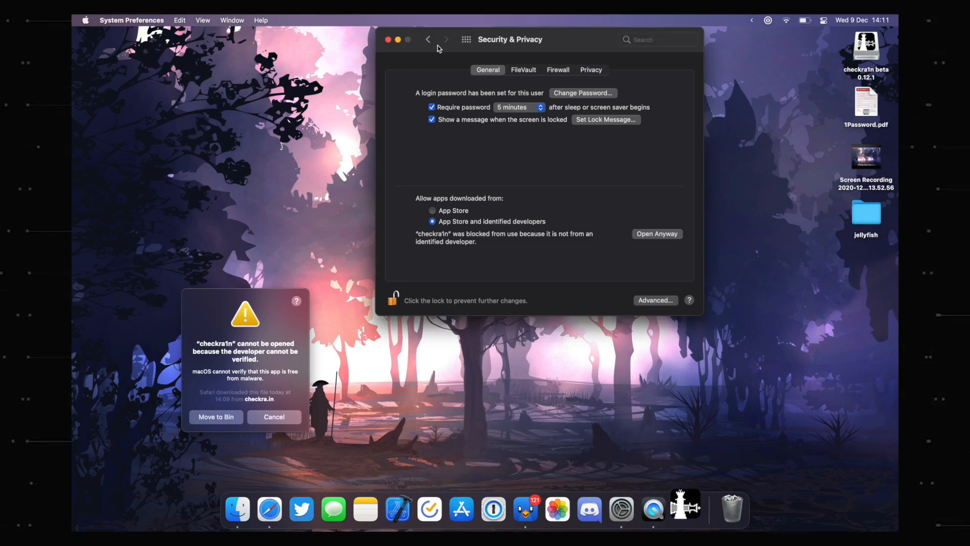
Unlock Security & Privacy General settings and allow the blocked checkra1n app with Open Anyway.
left_click(393, 300)
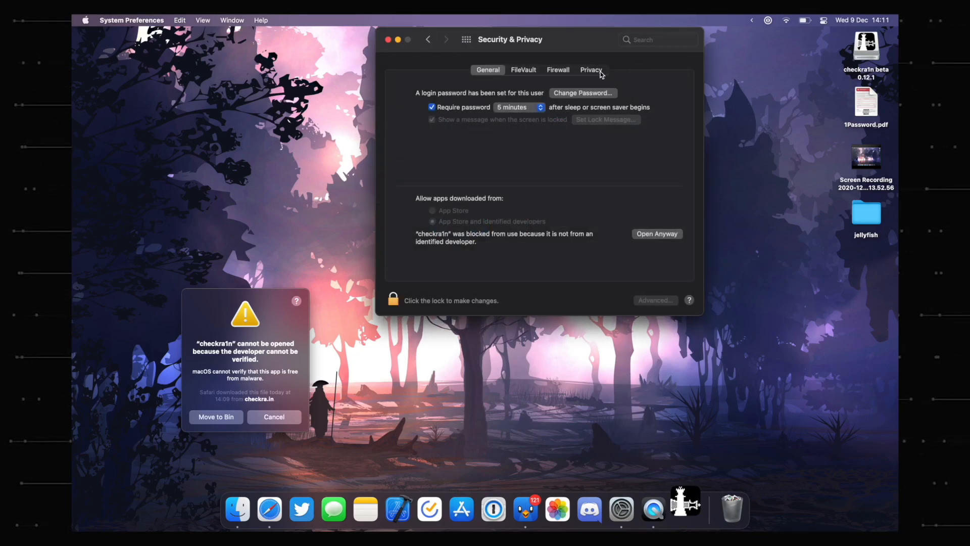
left_click(590, 69)
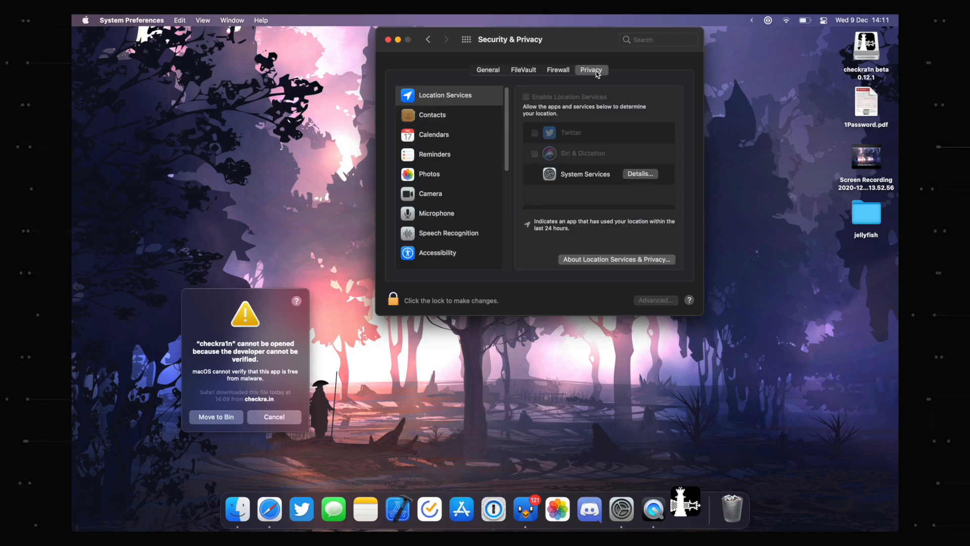
left_click(487, 70)
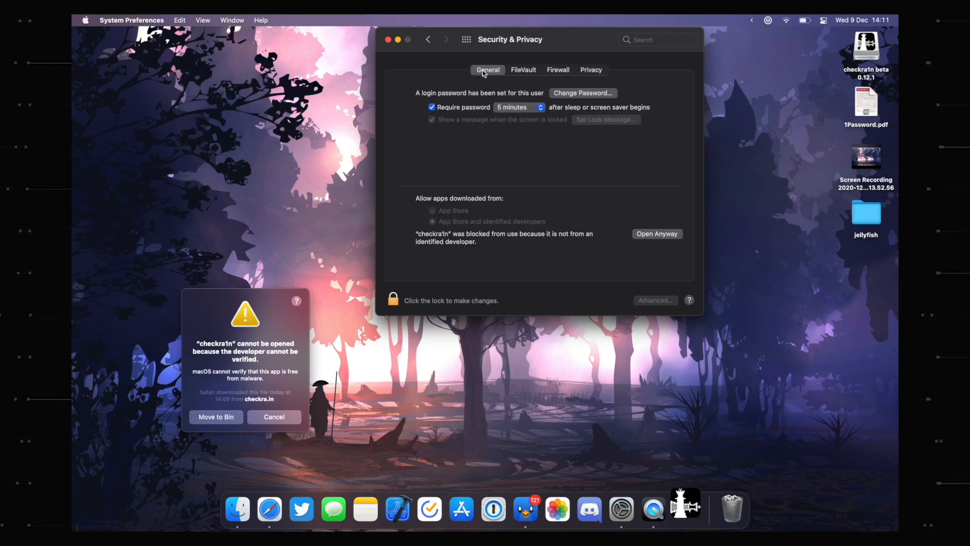
left_click(393, 300)
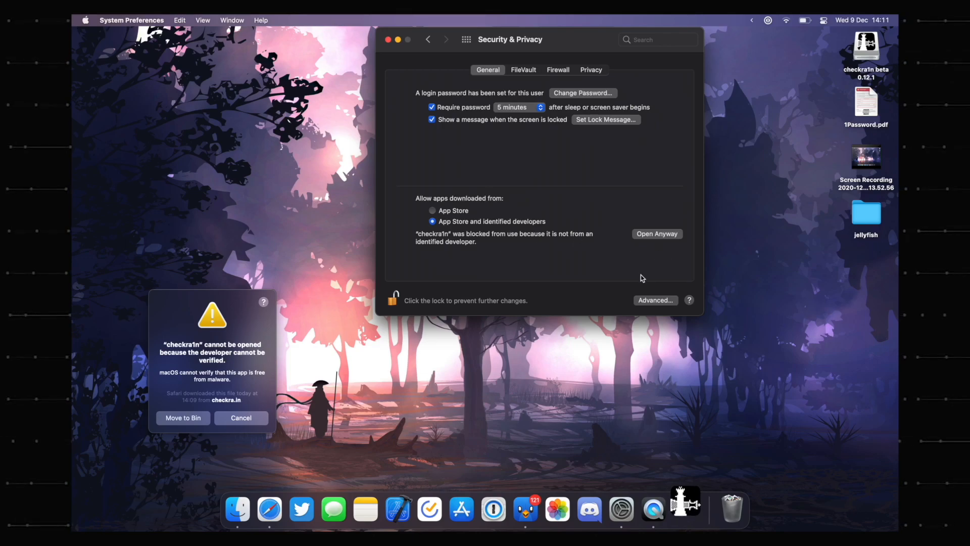
left_click(657, 233)
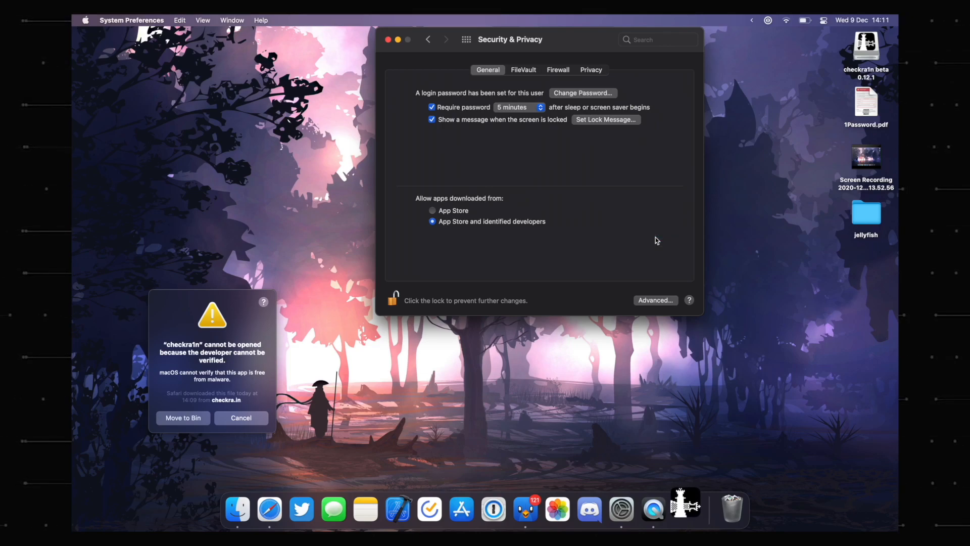
mouse_move(417, 202)
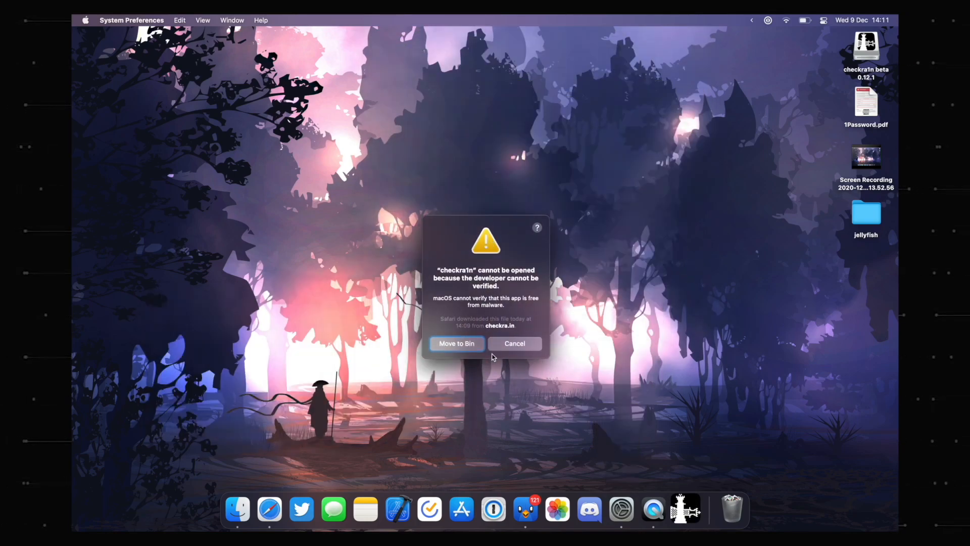
Confirm opening checkra1n past the developer warning, then close its welcome window.
left_click(514, 344)
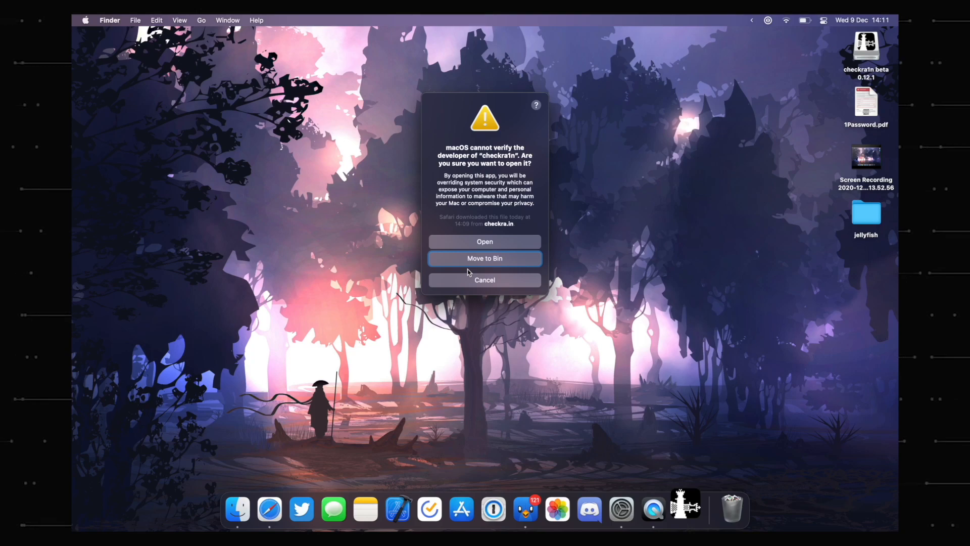
left_click(484, 241)
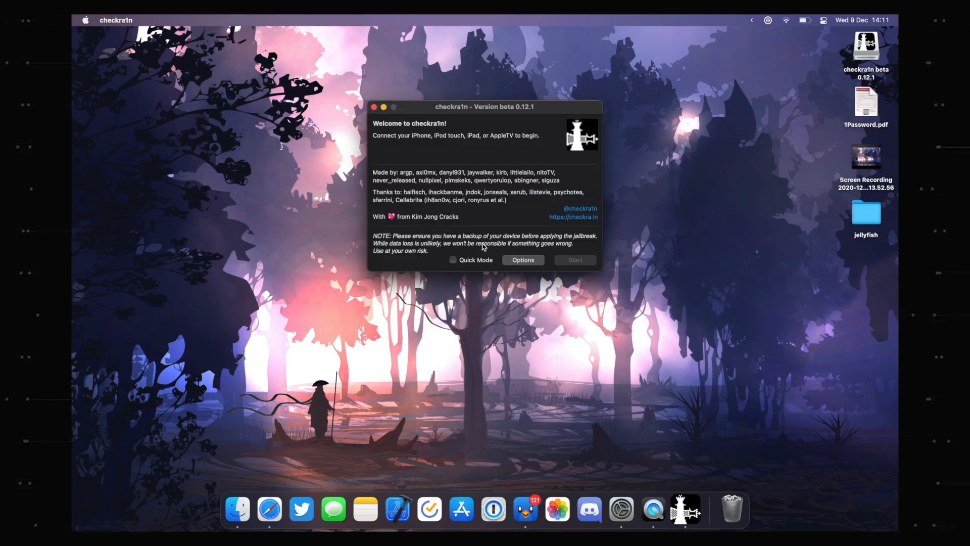
left_click(373, 106)
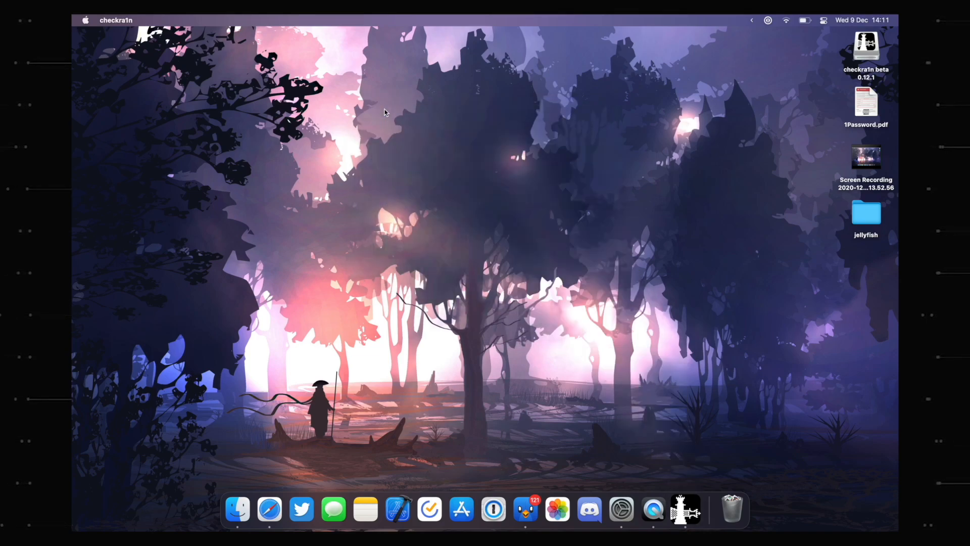
mouse_move(863, 66)
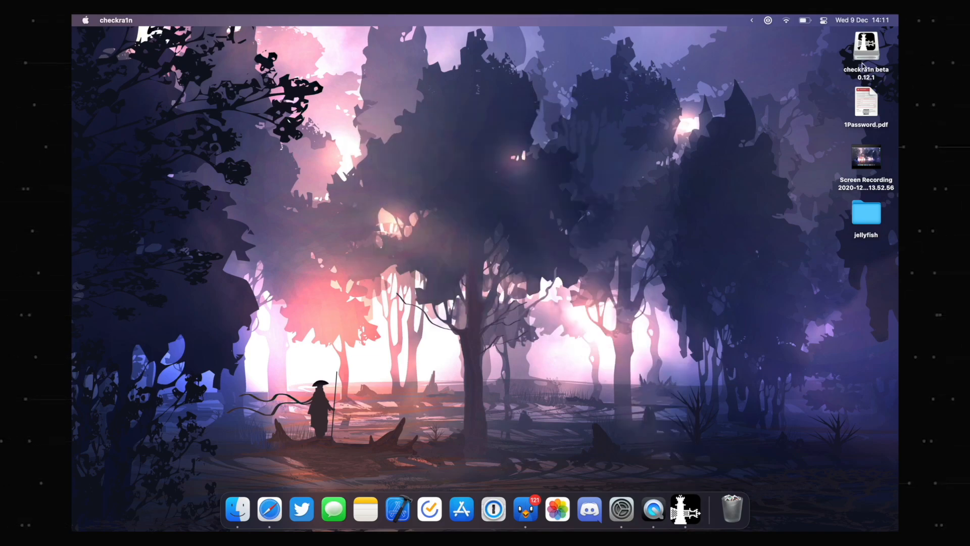
Eject the checkra1n beta disk, trash the .dmg from Downloads, and close the Finder window.
right_click(866, 47)
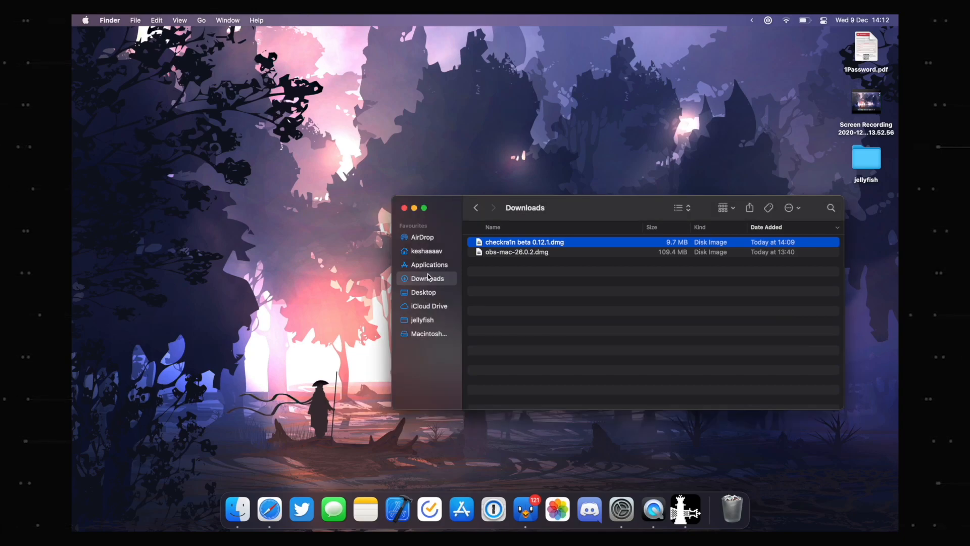
right_click(524, 241)
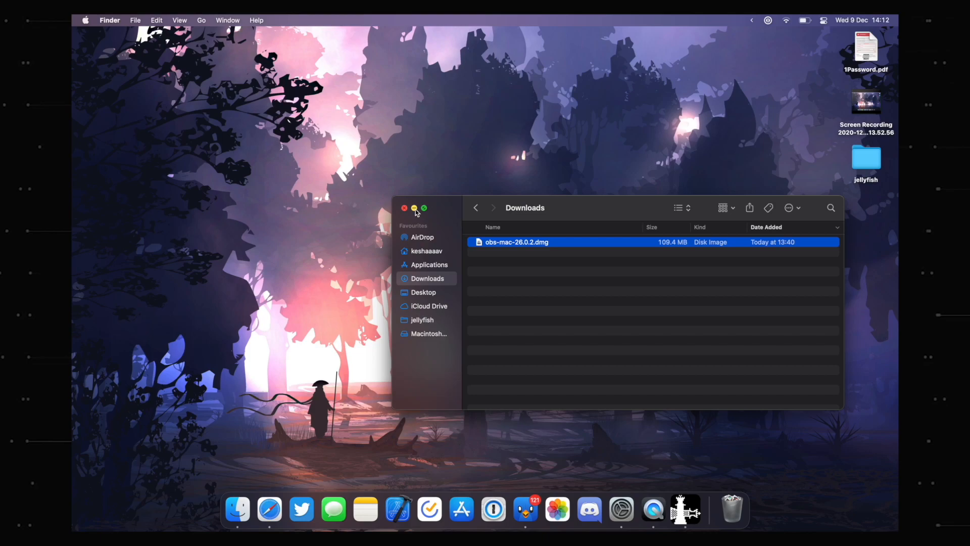
left_click(404, 208)
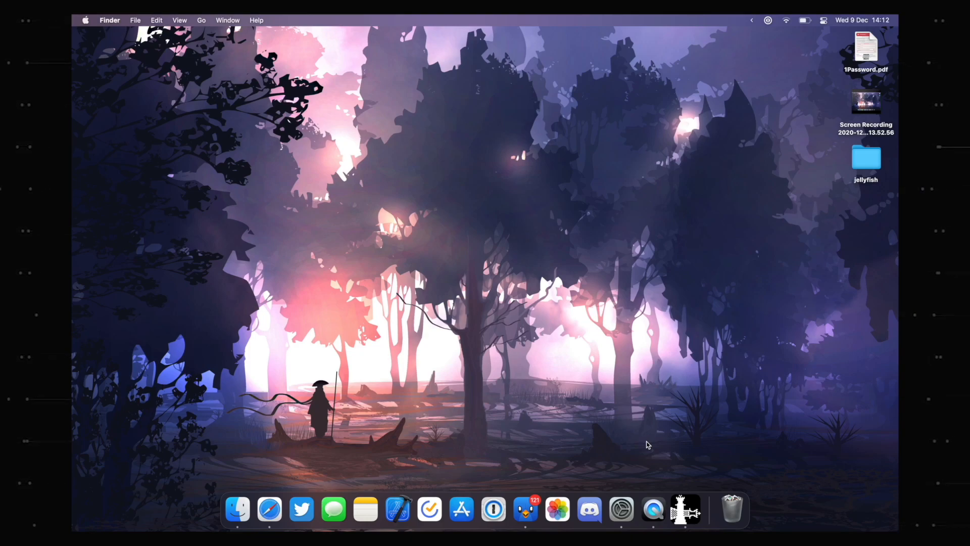
left_click(685, 509)
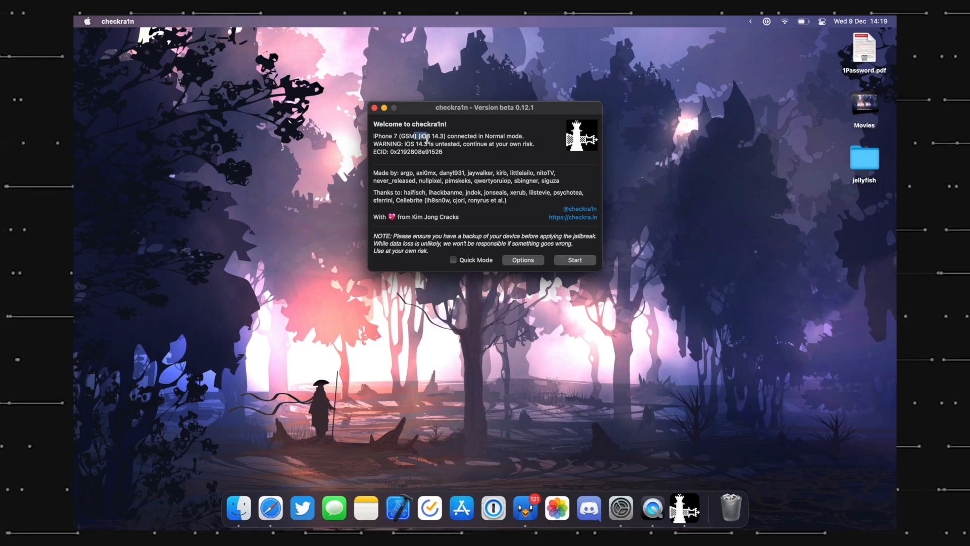
Review the unsupported iOS 14.3 warning for the connected iPhone 7 and peek at the Options screen.
left_click_drag(425, 137, 492, 152)
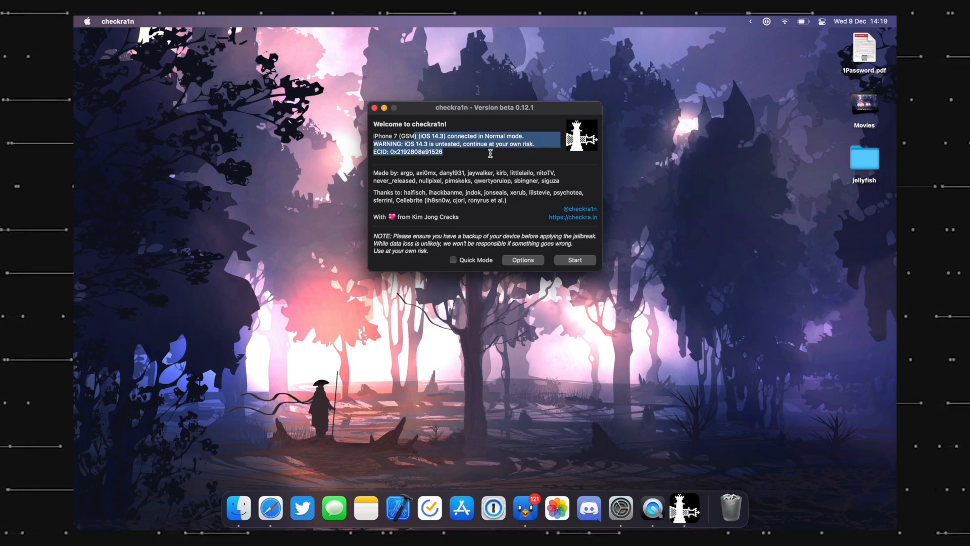
left_click(522, 260)
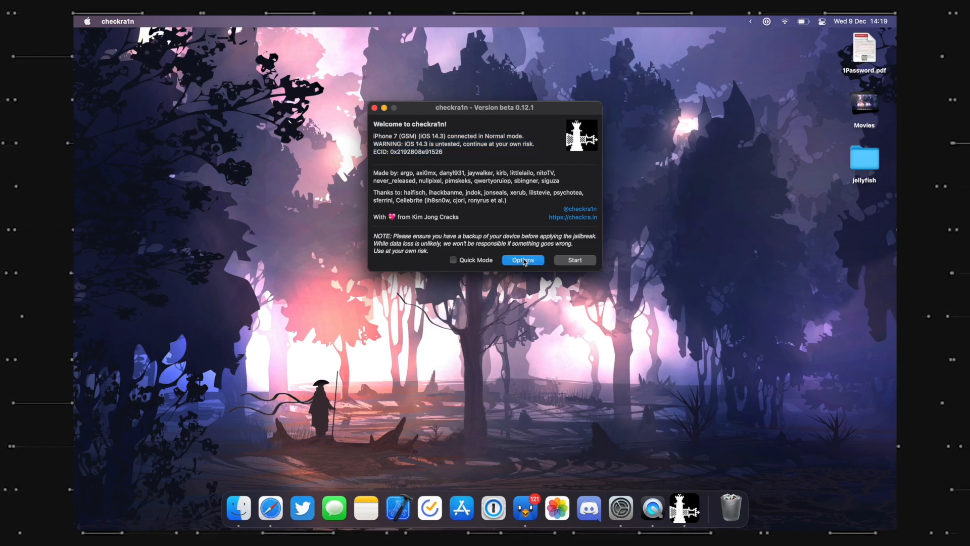
left_click(522, 260)
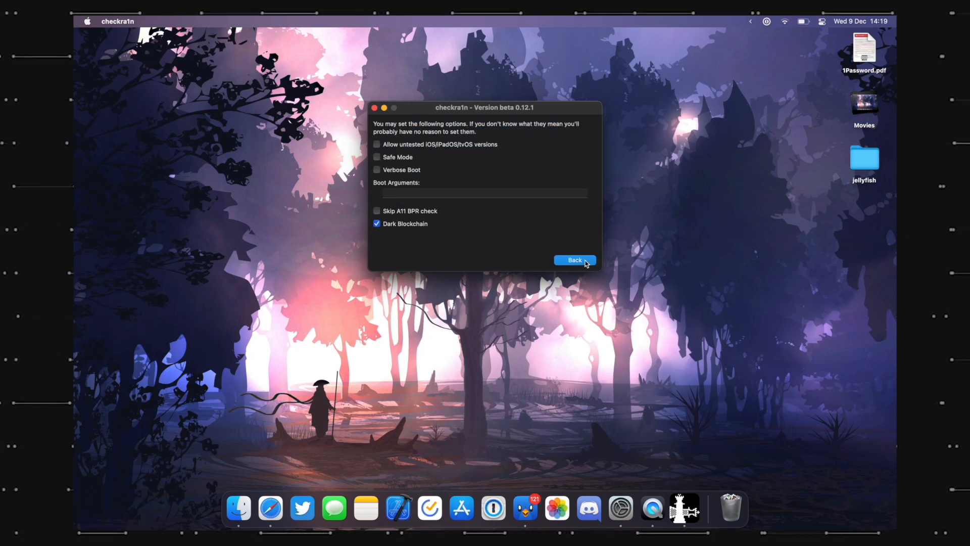
left_click(574, 259)
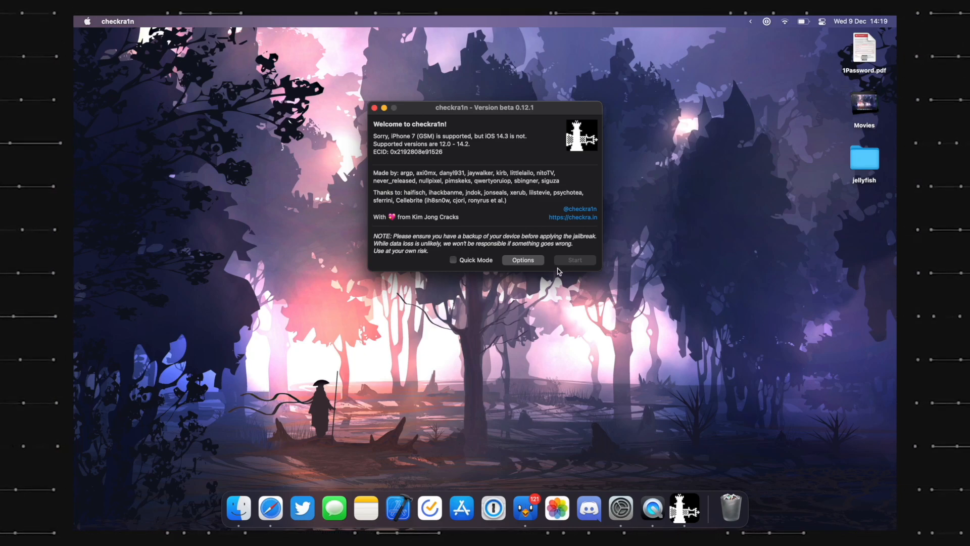
Tick 'Allow untested iOS/iPadOS/tvOS versions' in Options and return to the welcome screen.
double_click(381, 135)
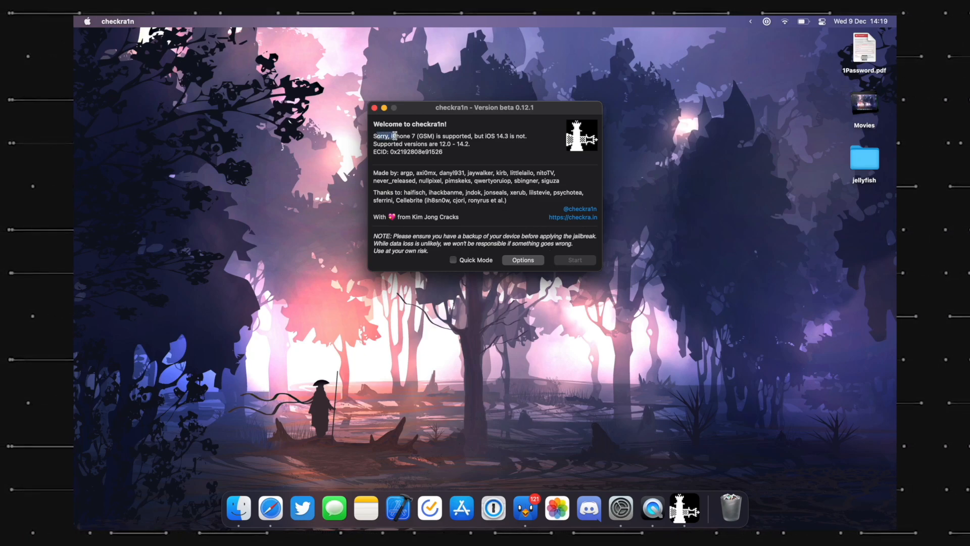
left_click_drag(373, 136, 465, 136)
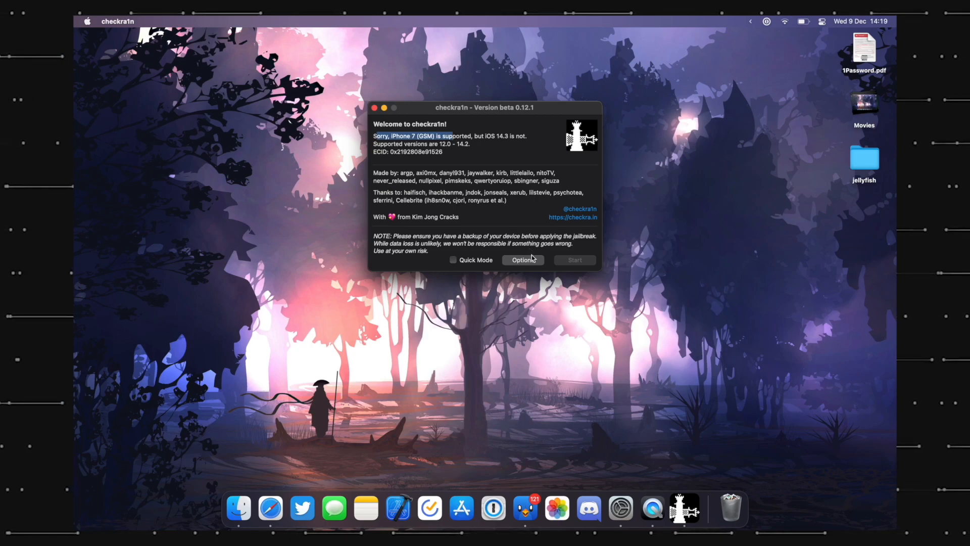
left_click(523, 260)
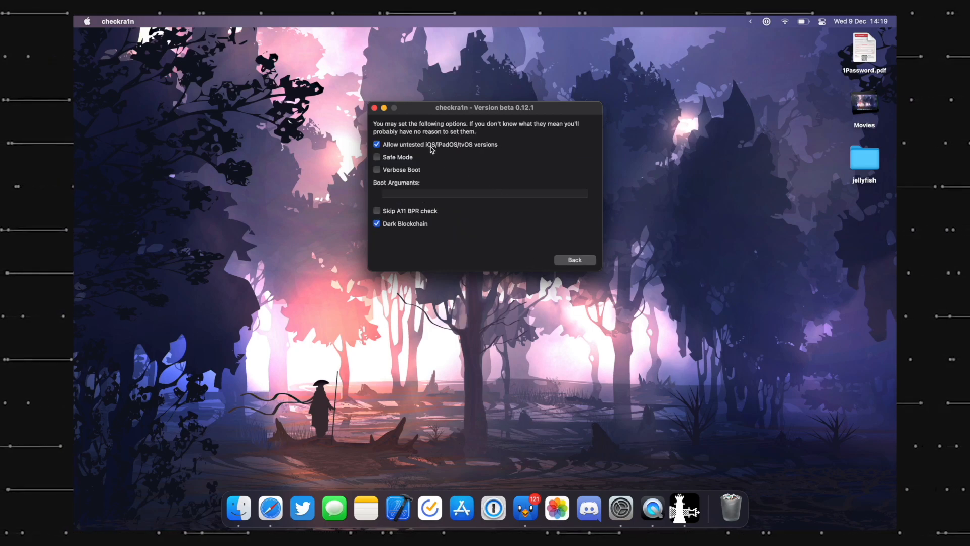
mouse_move(556, 277)
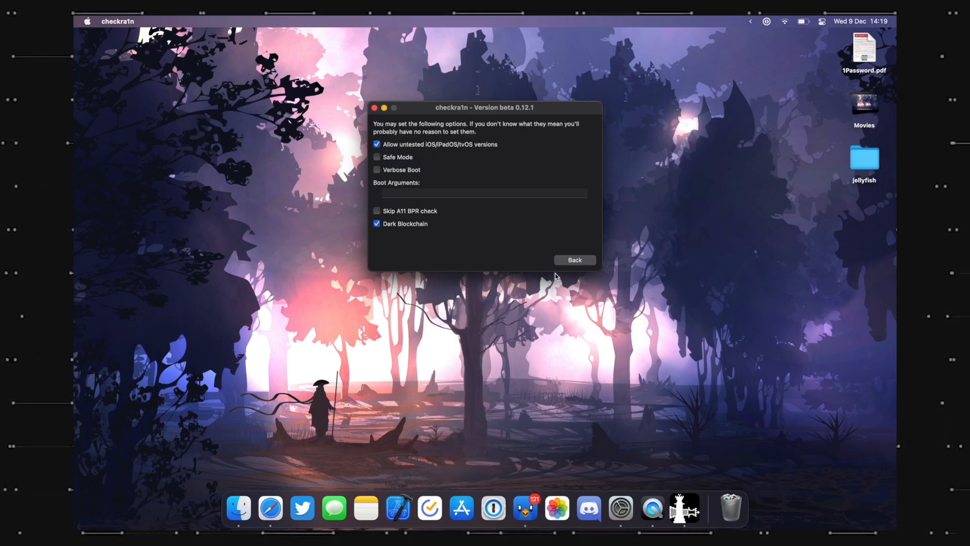
left_click(573, 260)
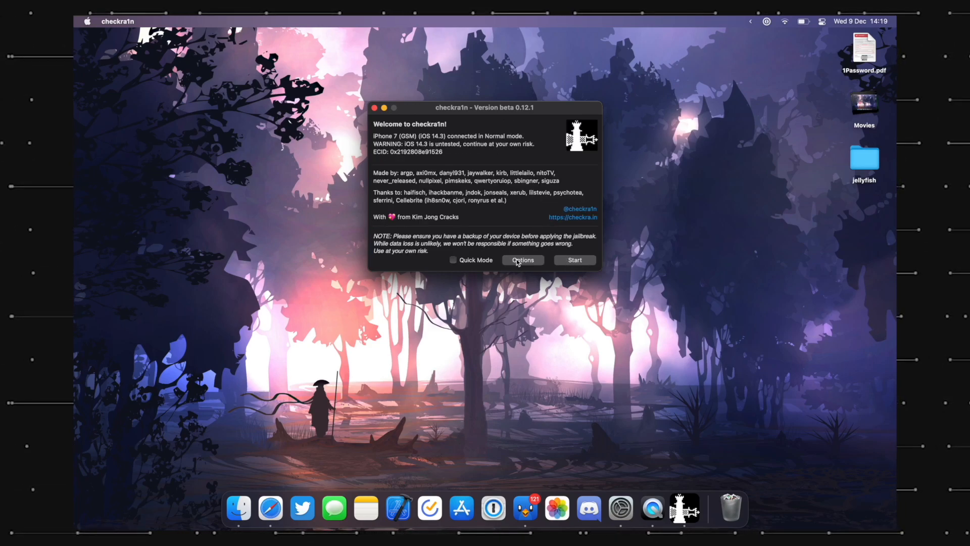
left_click(522, 260)
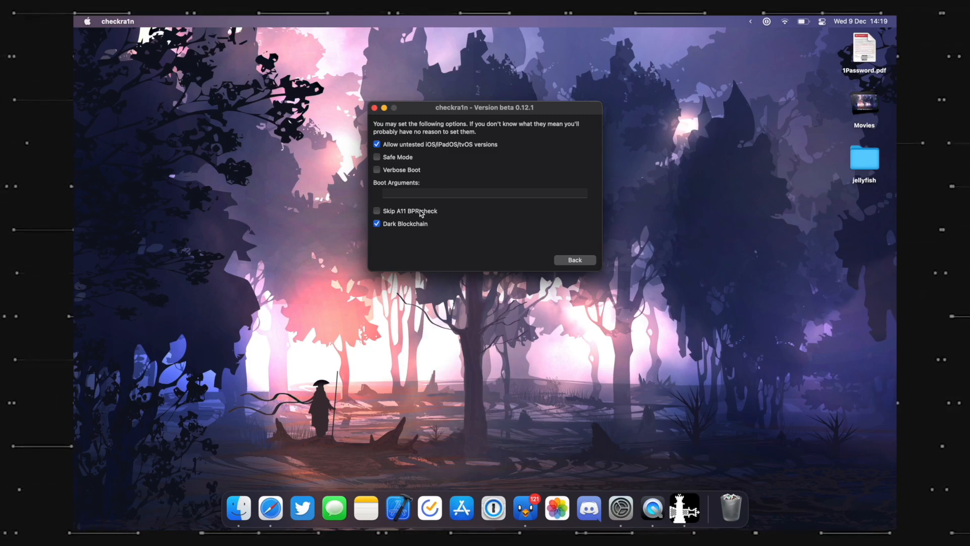
left_click(377, 210)
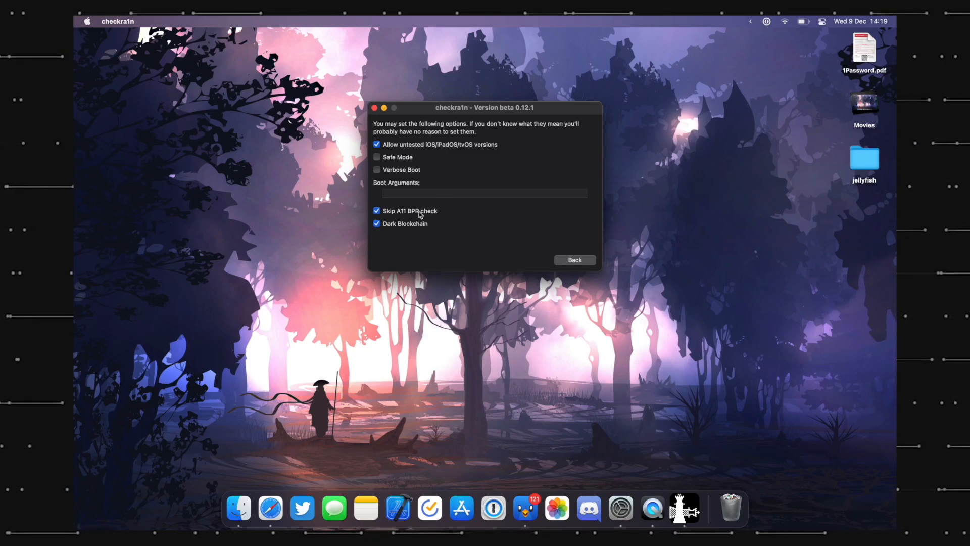
left_click(377, 210)
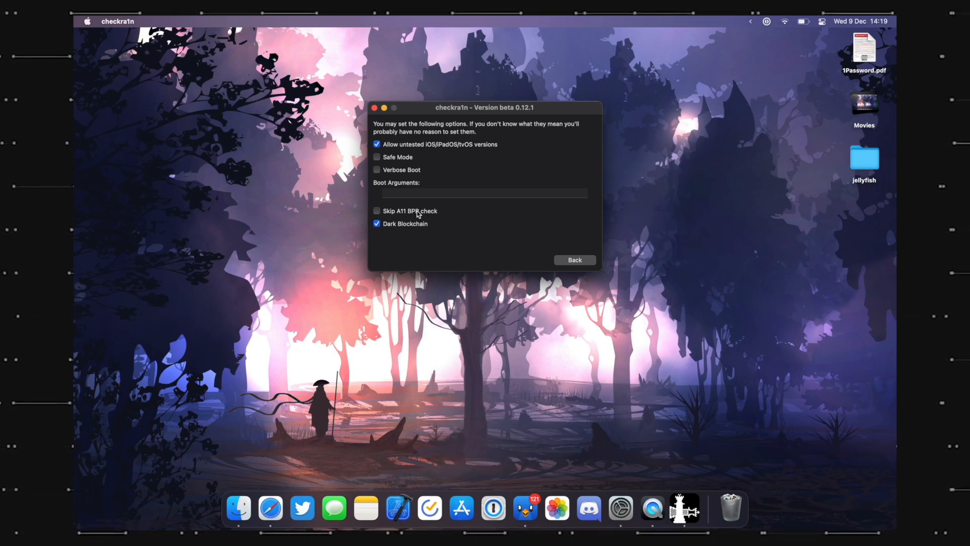
left_click(376, 211)
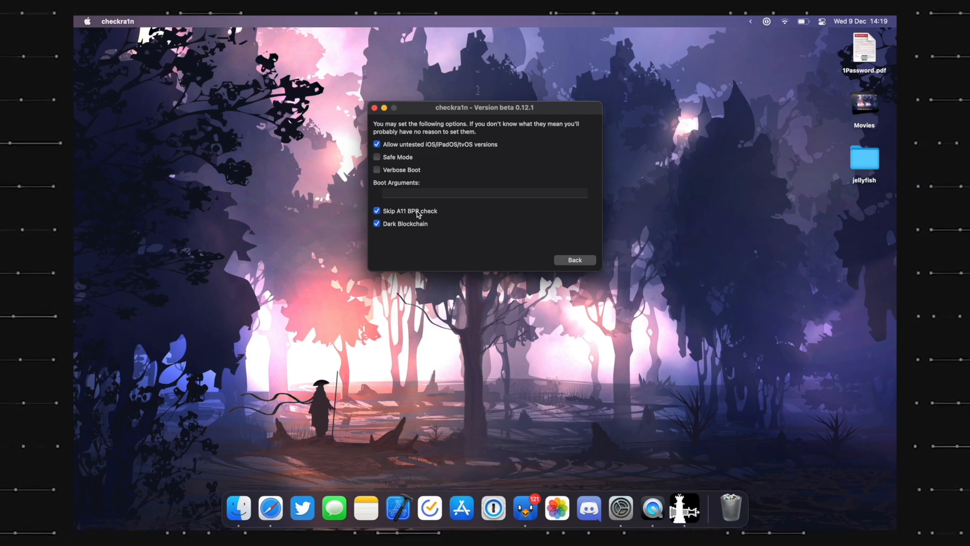
left_click(377, 212)
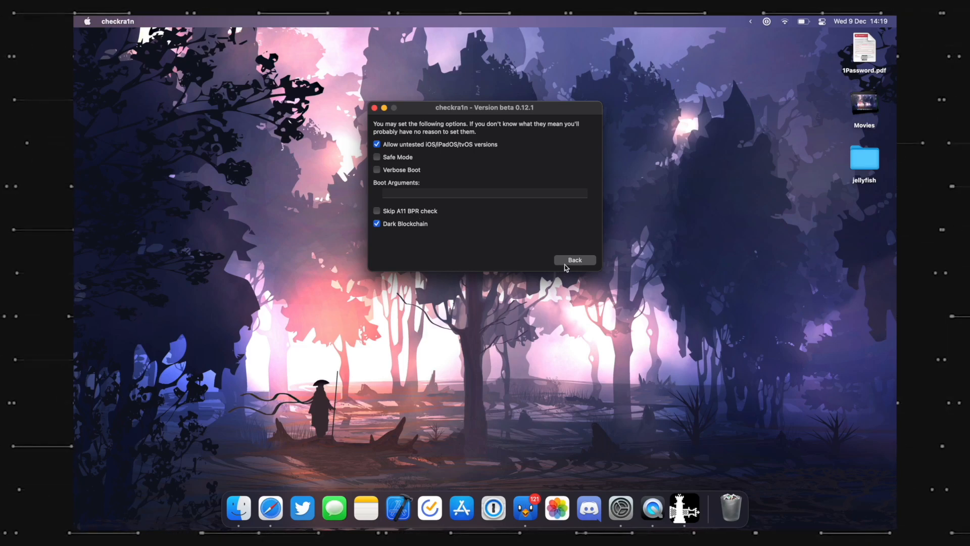
left_click(574, 260)
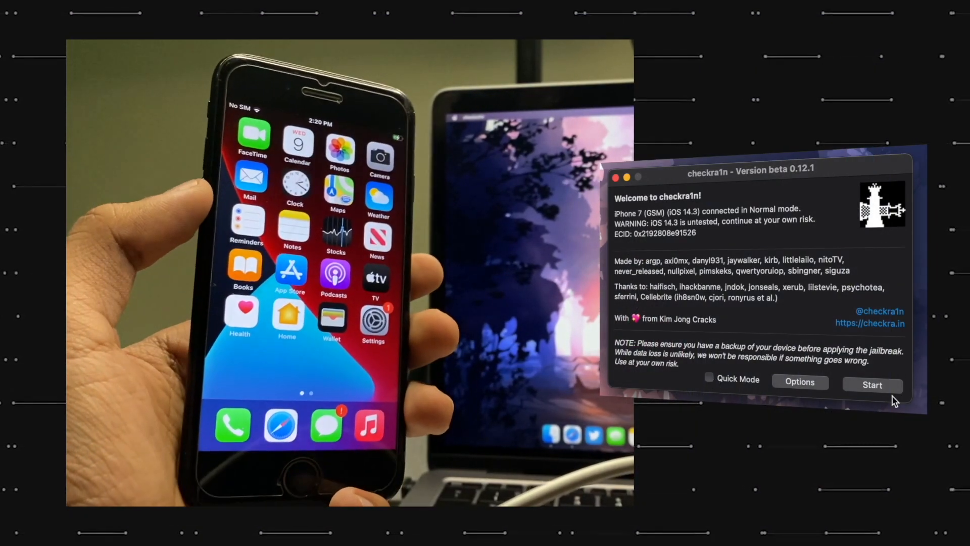
Start the jailbreak, send the iPhone 7 into recovery mode, and advance to the DFU instructions.
left_click(872, 384)
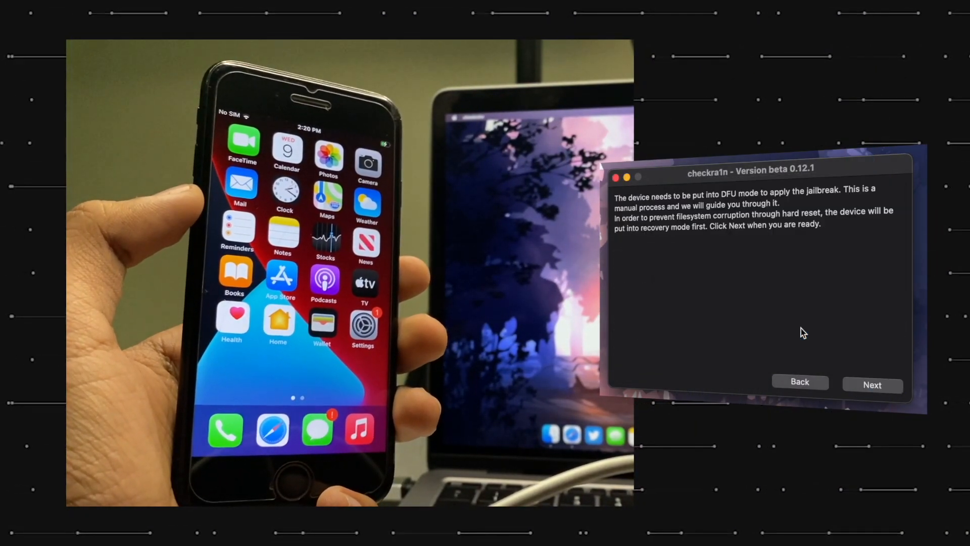
left_click(871, 384)
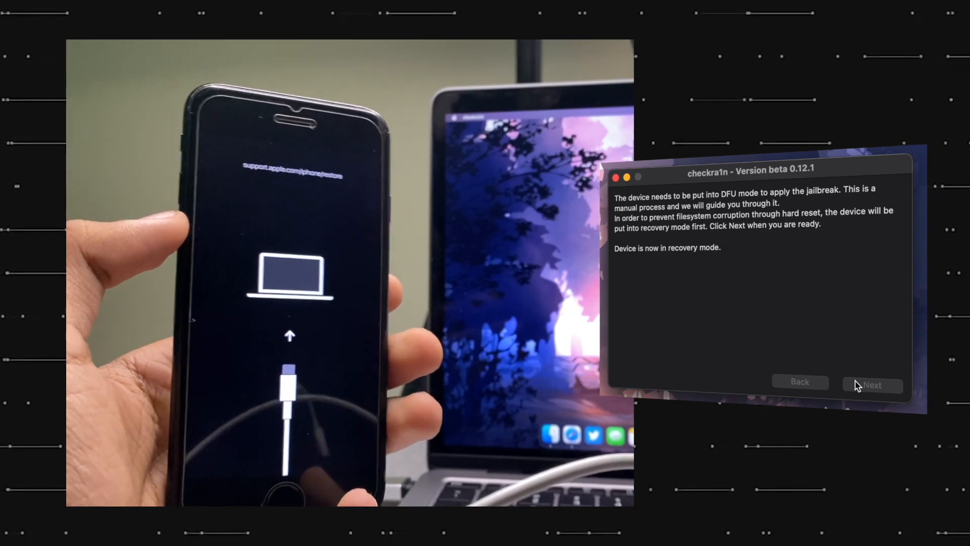
left_click(872, 384)
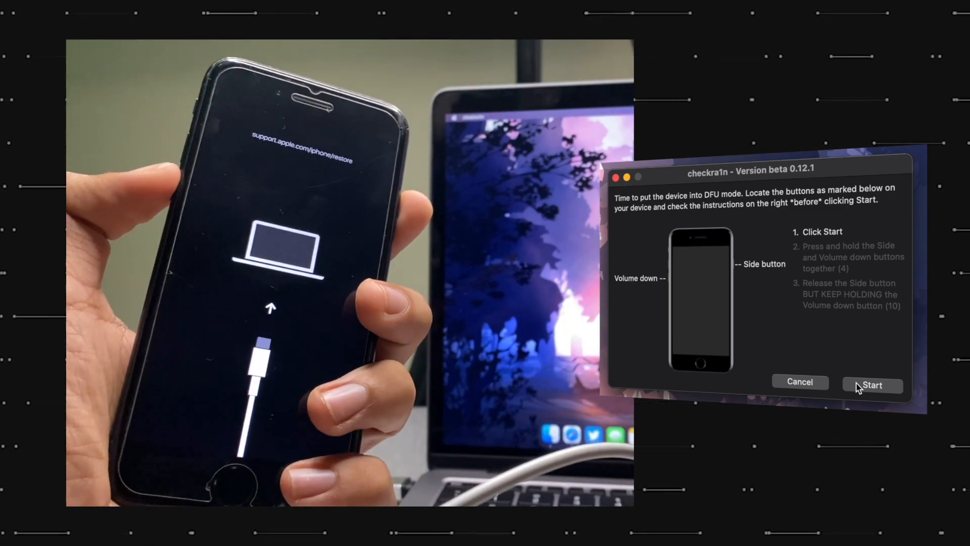
Run the DFU countdown with Side + Volume down until checkra1n detects DFU mode on the iPhone 7.
left_click(871, 385)
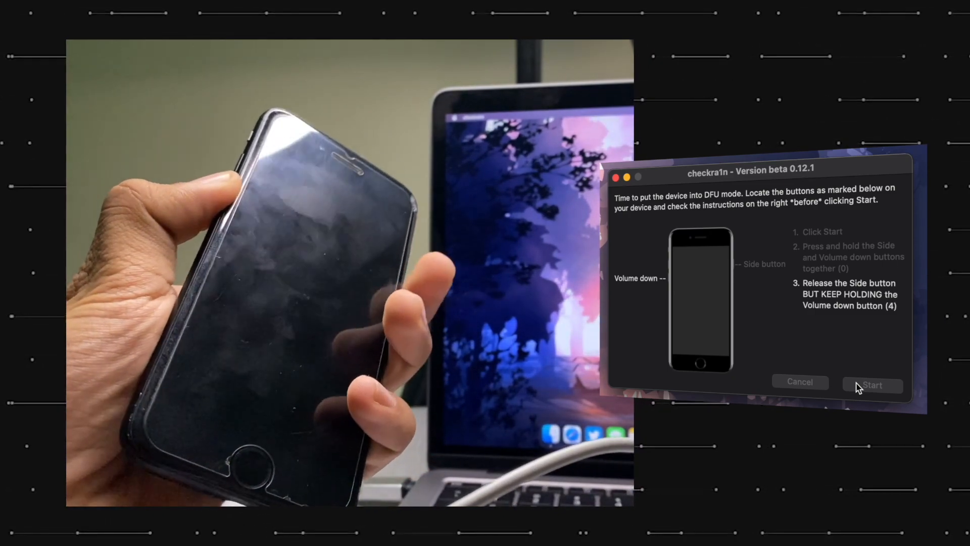
left_click(872, 384)
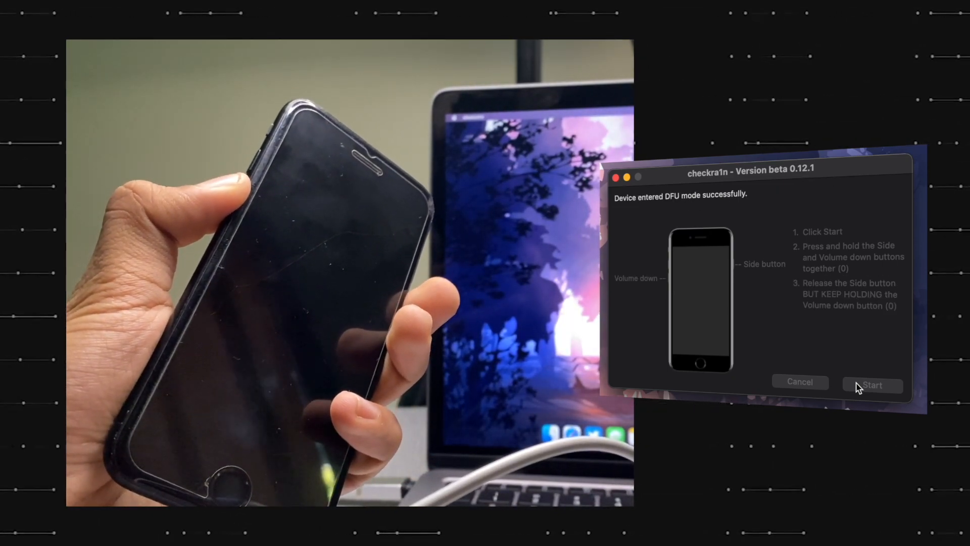
left_click(872, 384)
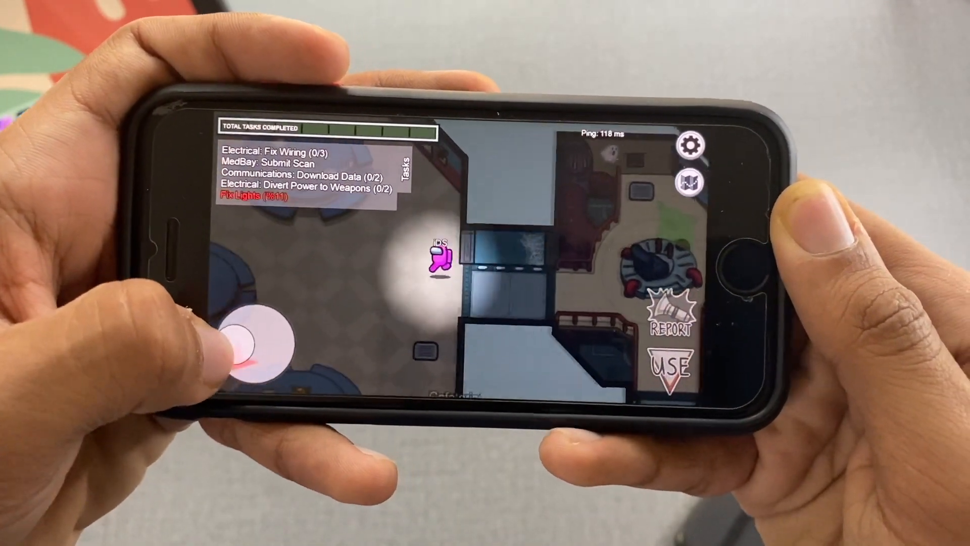
Play the game on the jailbroken iPhone 7, moving the character across the map.
left_click_drag(253, 344, 272, 303)
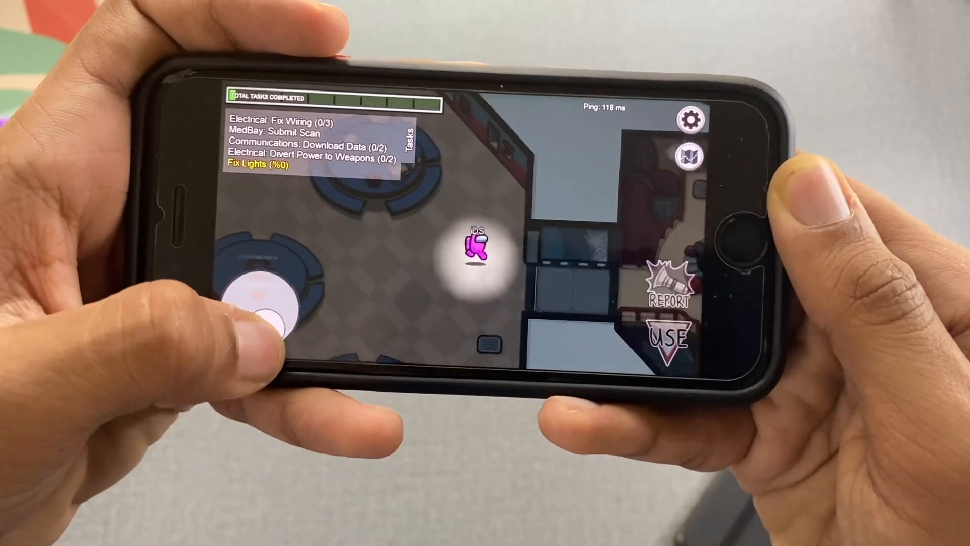